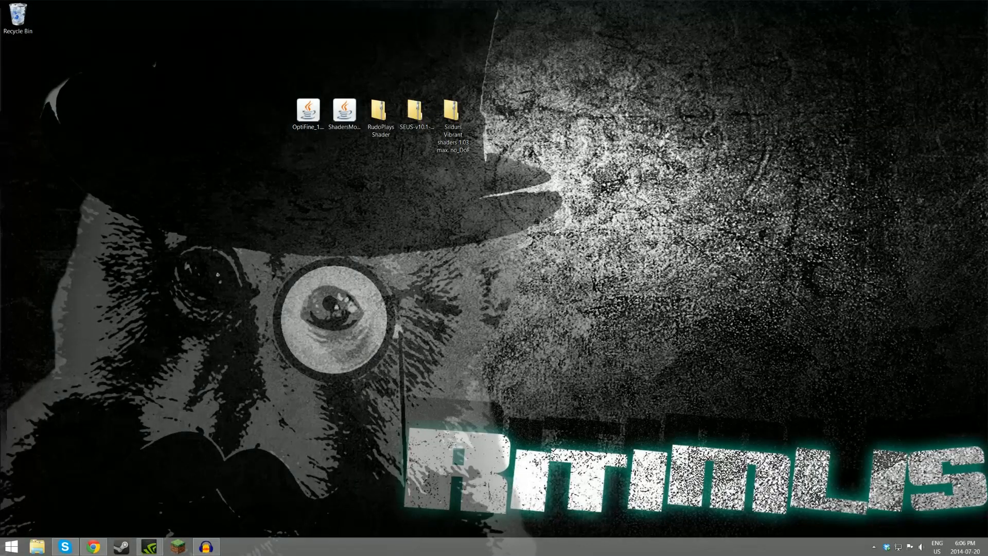
mouse_move(312, 192)
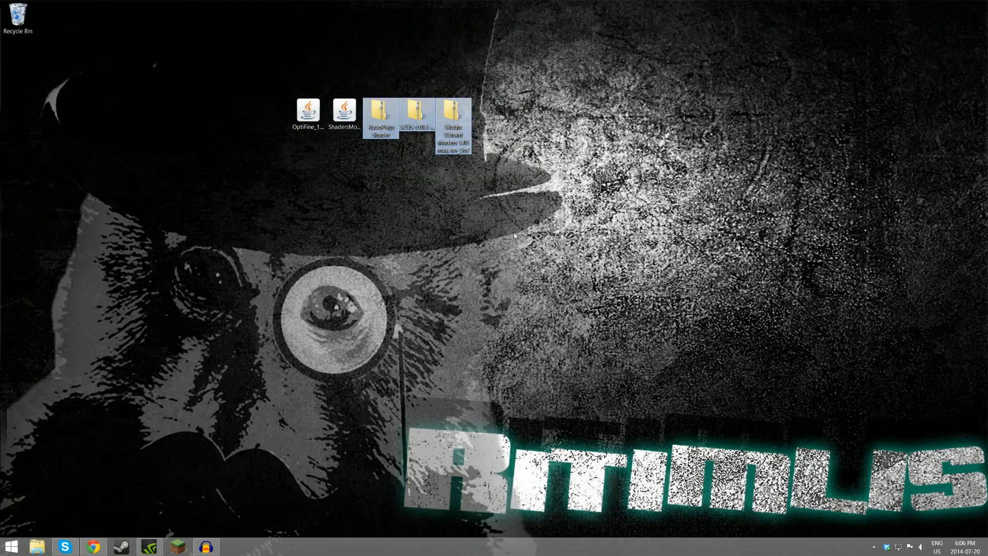
Deselect the shader folders and start the Minecraft Launcher from the taskbar.
click(341, 168)
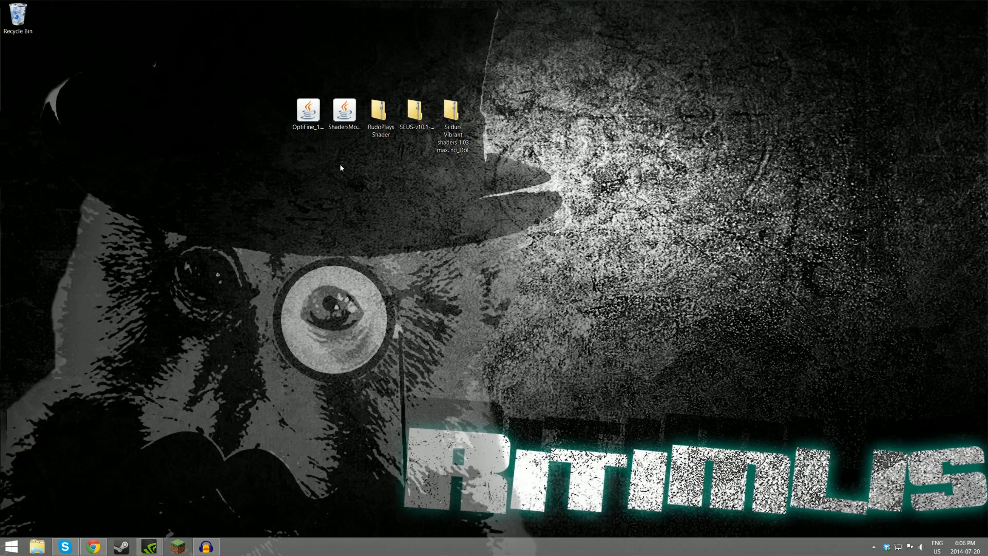
mouse_move(384, 218)
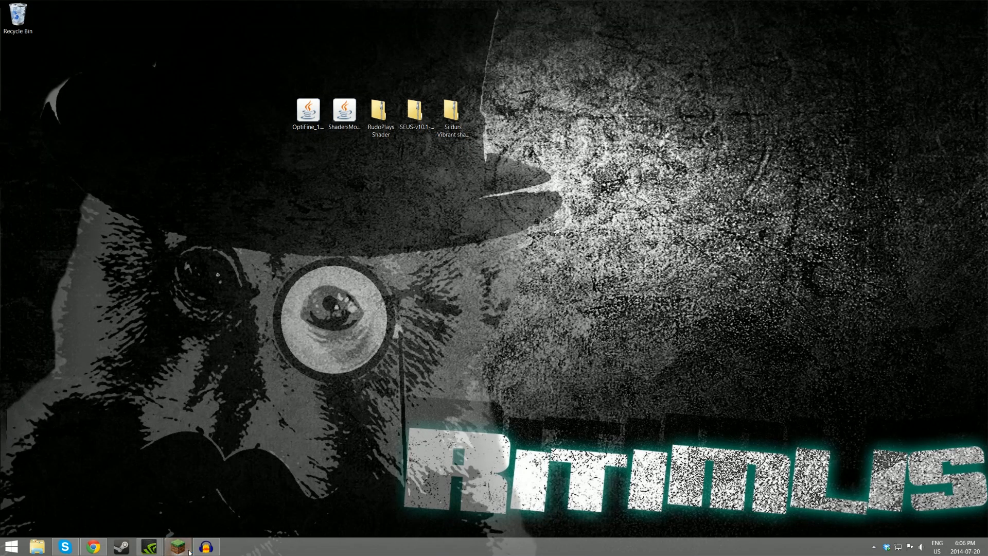
click(178, 546)
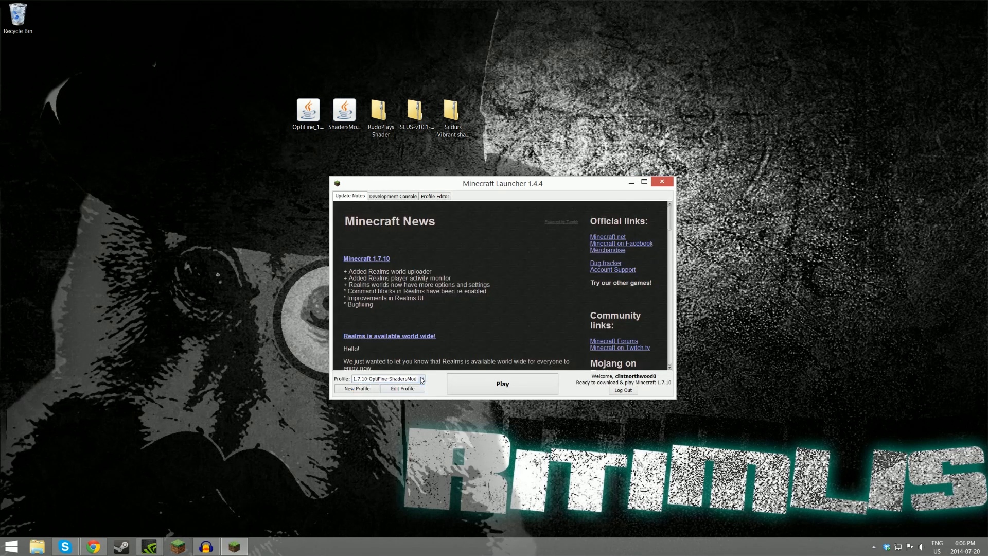
Play the 1.7.10 profile so its game files download, then let the launcher close.
click(403, 388)
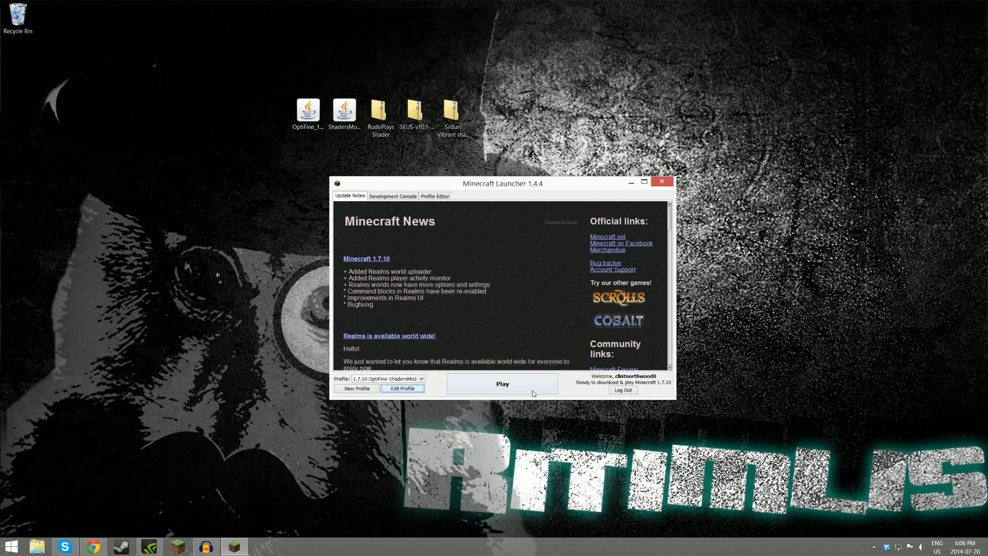
click(501, 384)
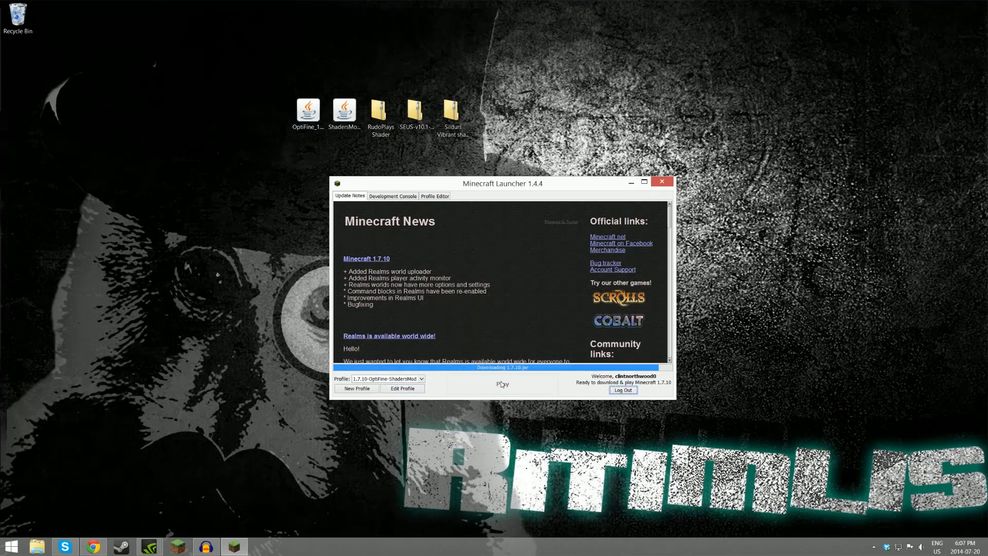
click(661, 182)
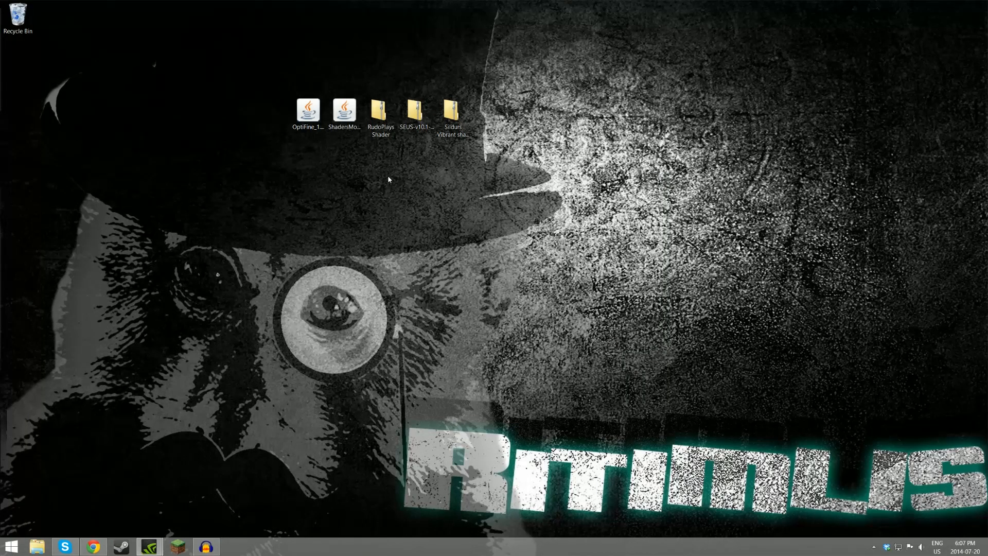
mouse_move(324, 165)
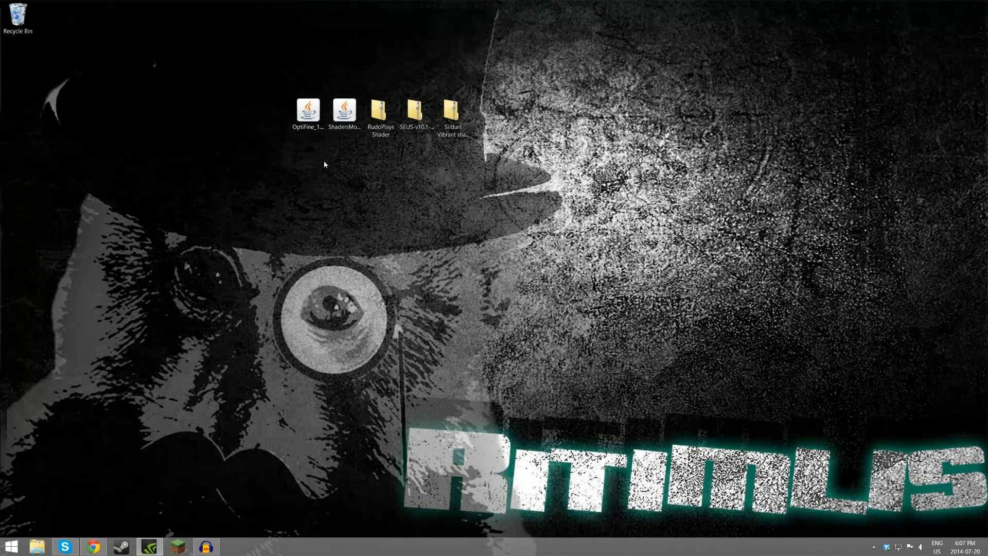
Install OptiFine HD Ultra A4 from its jar and acknowledge the success message.
double_click(307, 107)
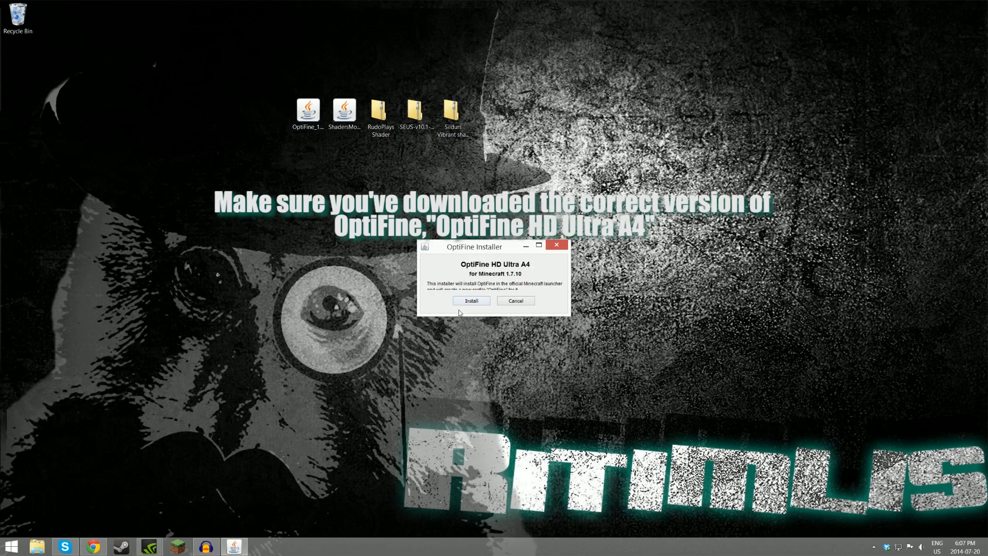
click(470, 300)
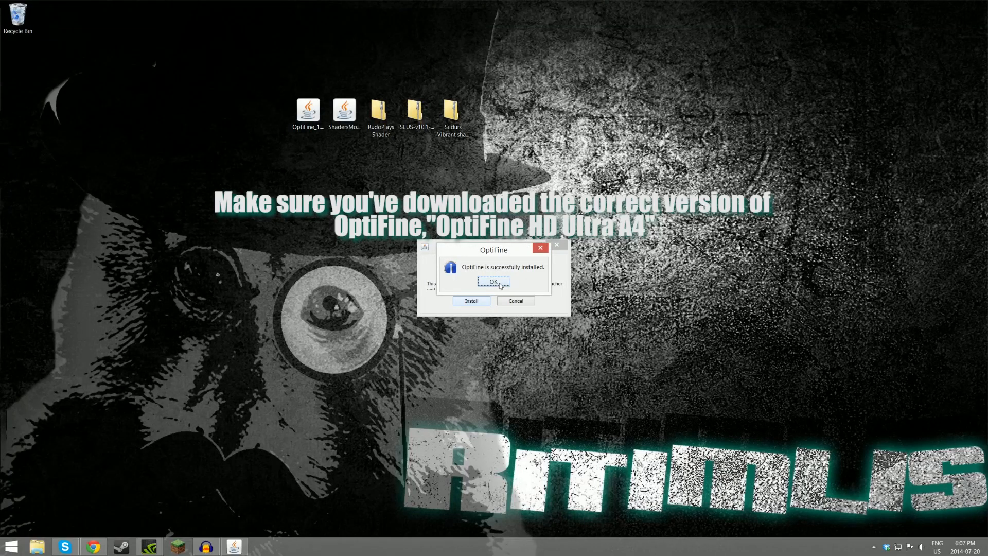
click(493, 283)
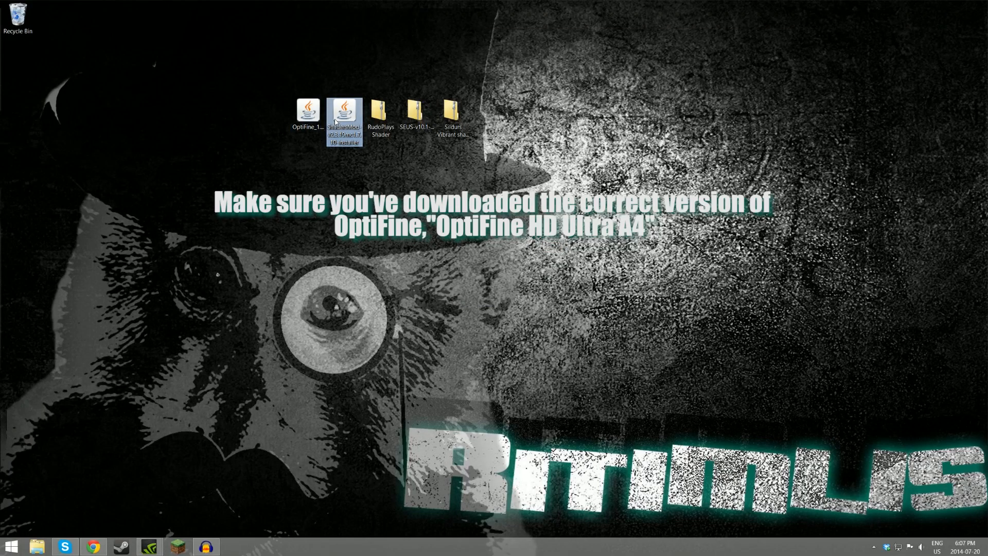
Install ShadersMod 2.3.19 into the .minecraft folder, creating the OptiFine-ShadersMod profile.
double_click(344, 118)
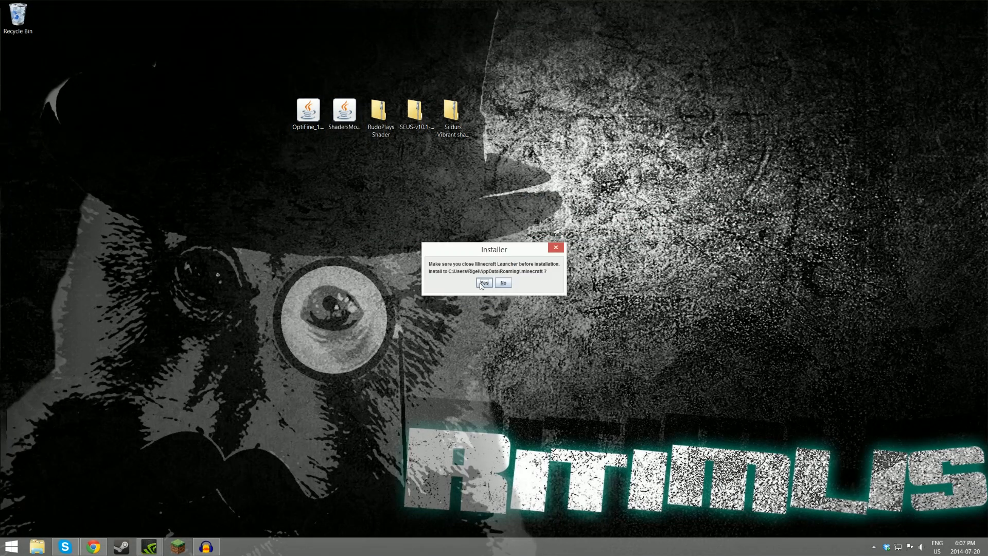
click(484, 282)
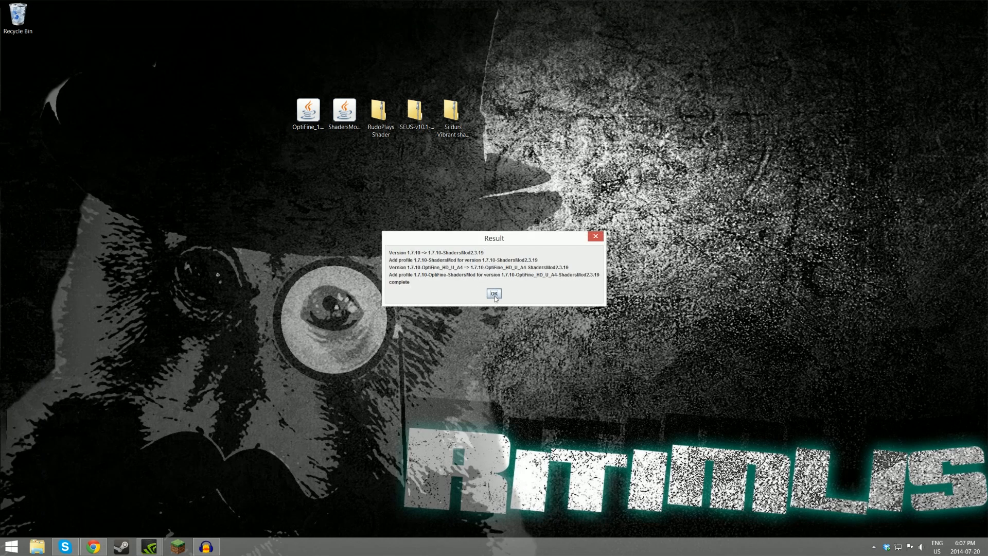
click(493, 293)
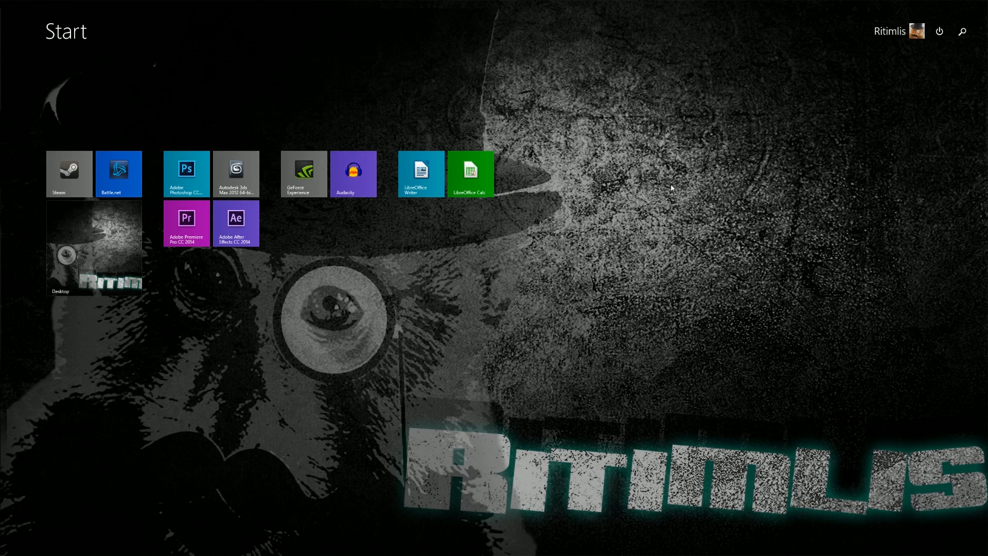
Move the three shader zips into %appdata%\.minecraft\shaderpacks and relaunch the shaders profile.
text(%app)
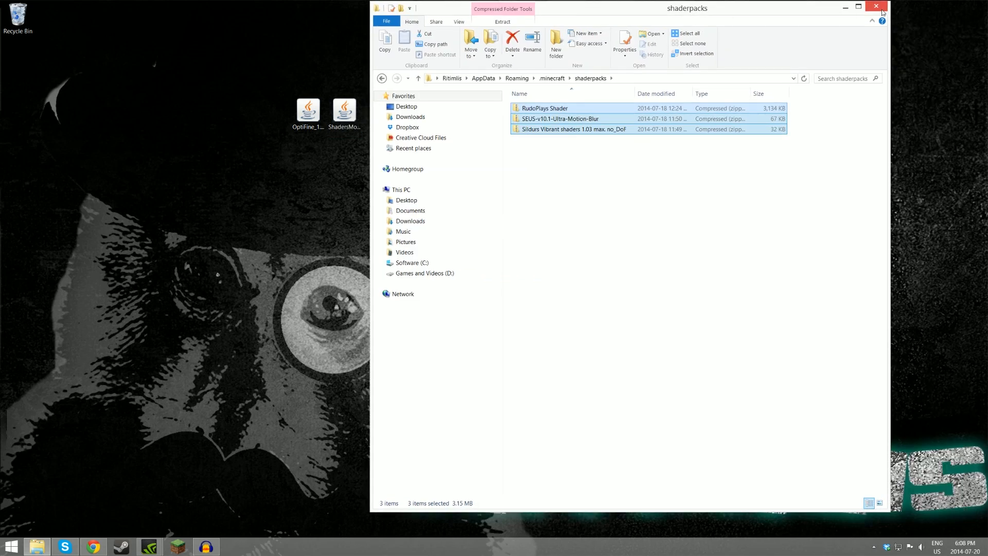
click(875, 6)
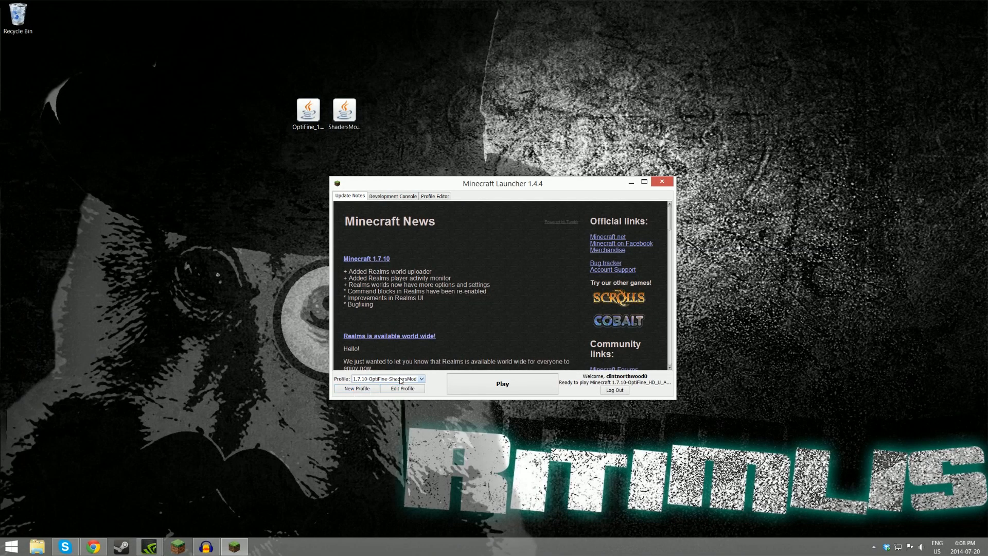
click(502, 383)
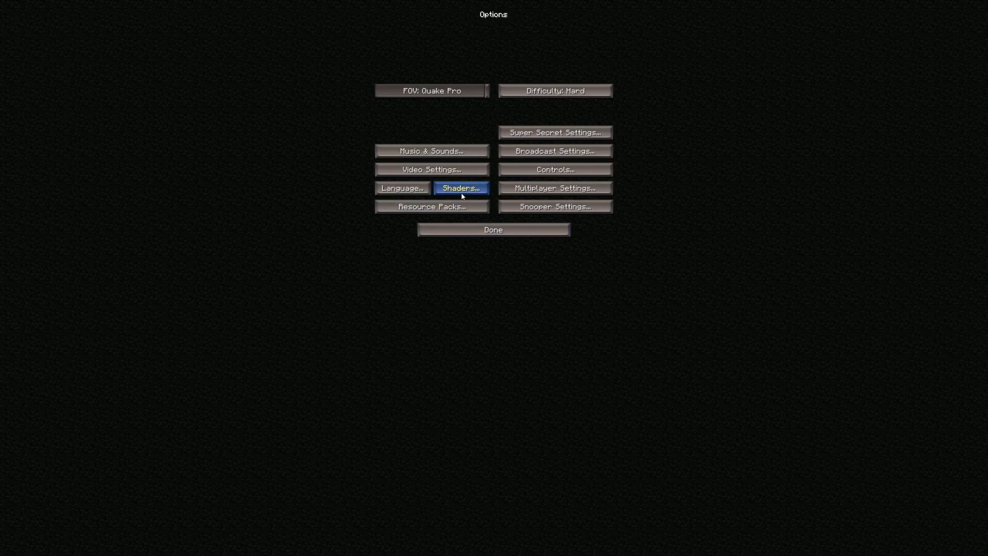
Activate SEUS-v10.1-Ultra-Motion-Blur.zip as the shader pack and return to the world.
click(461, 187)
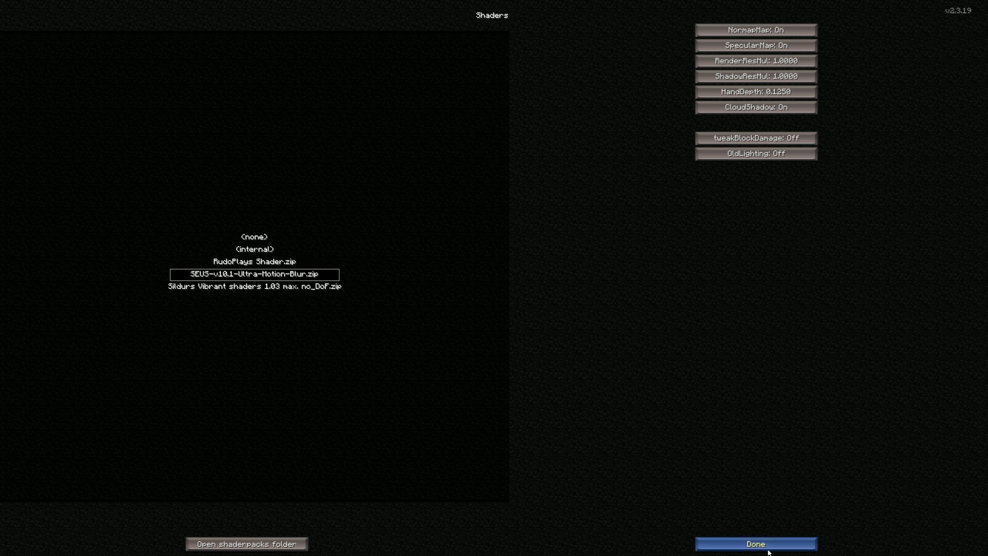
click(756, 544)
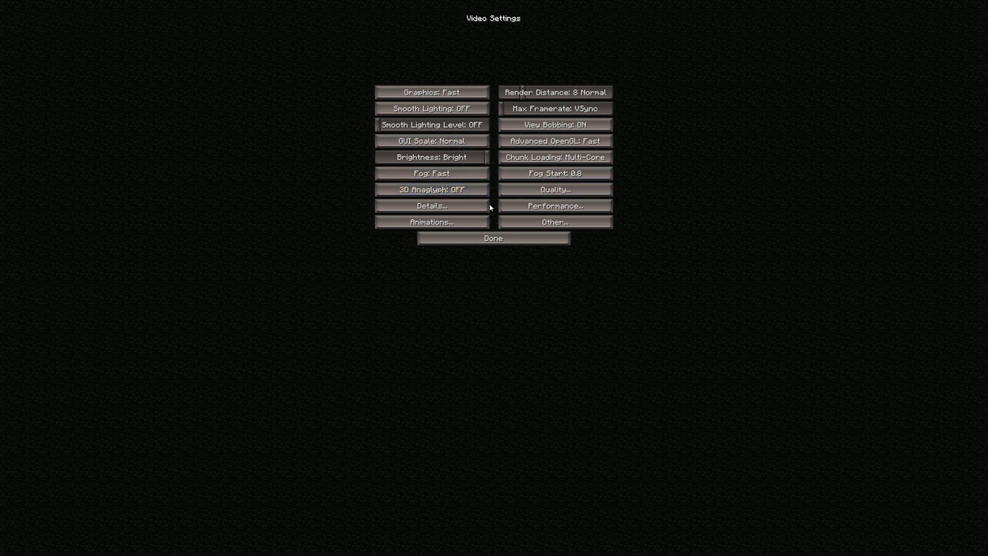
click(493, 238)
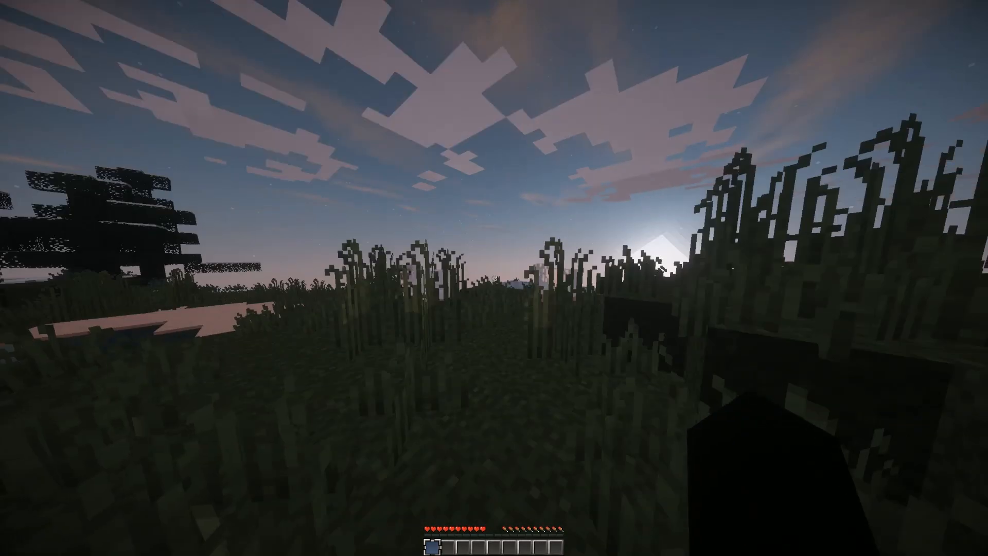